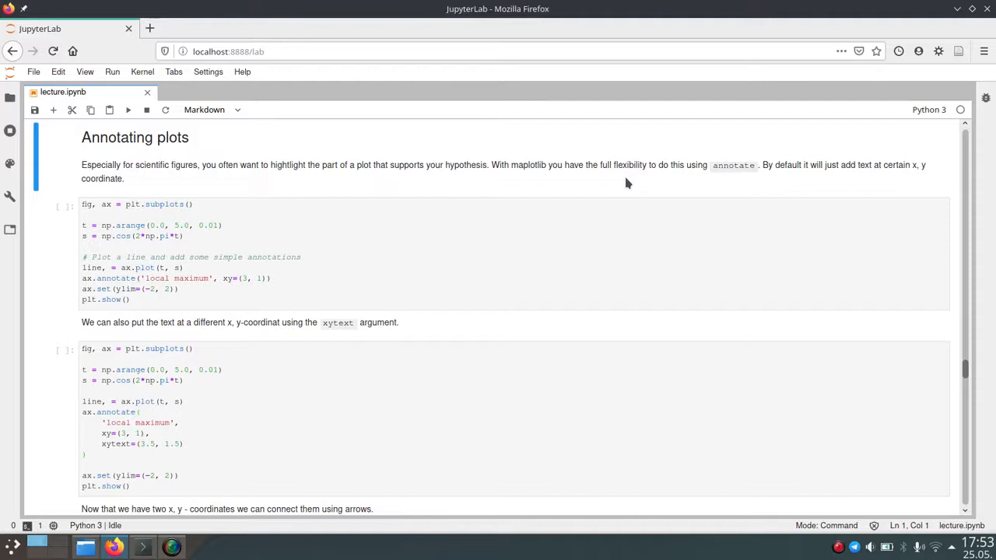
{"action": "mouse_move", "coordinate": [267, 230]}
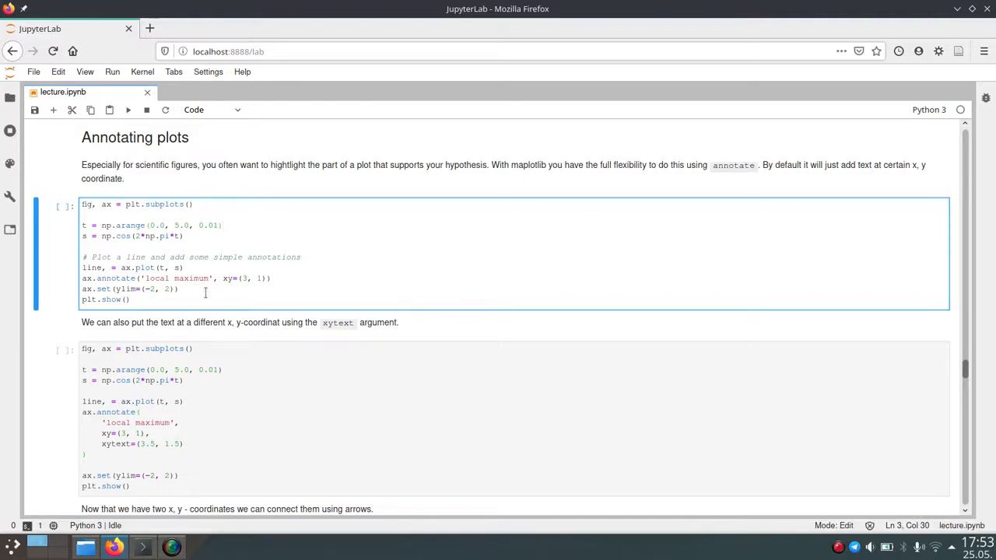
{"action": "mouse_move", "coordinate": [205, 280]}
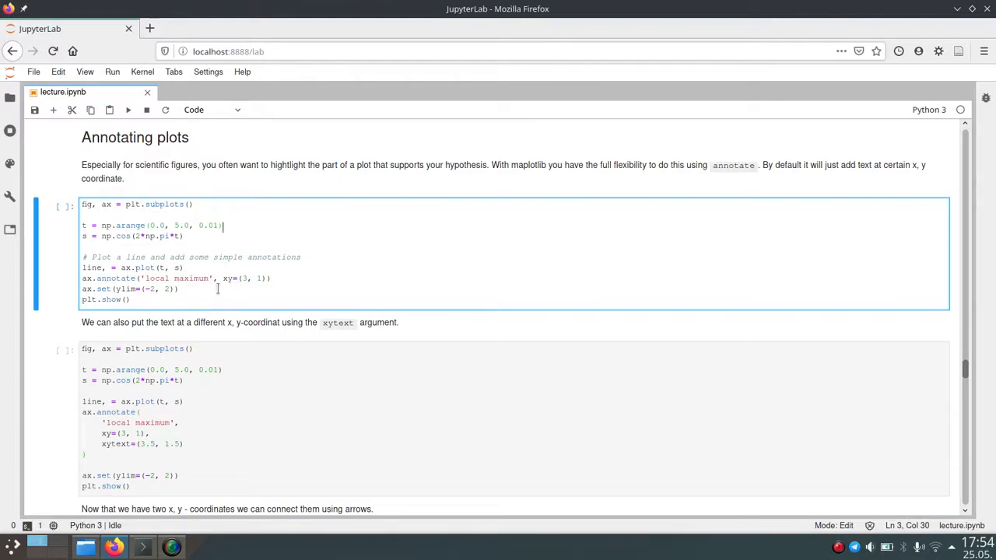
{"action": "mouse_move", "coordinate": [314, 272]}
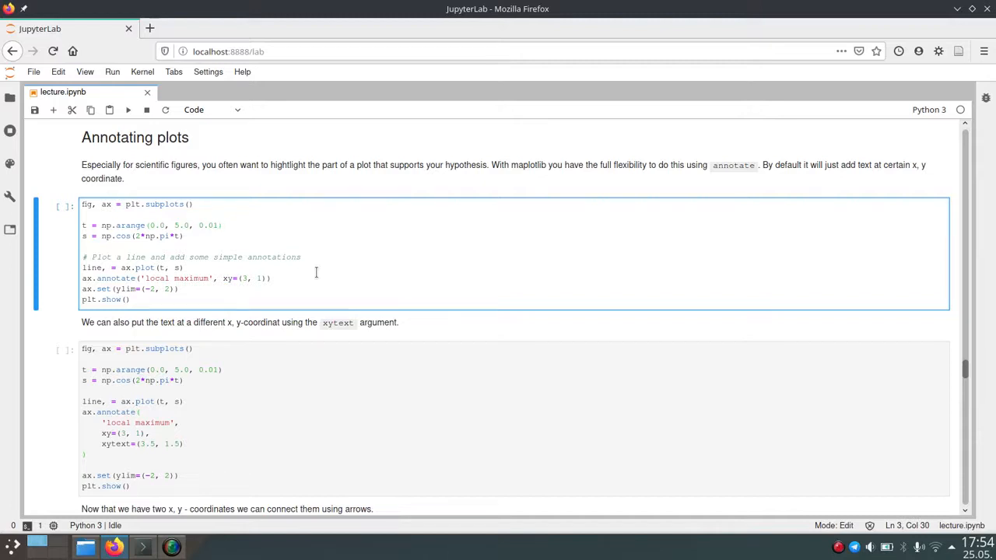
{"action": "mouse_move", "coordinate": [205, 287]}
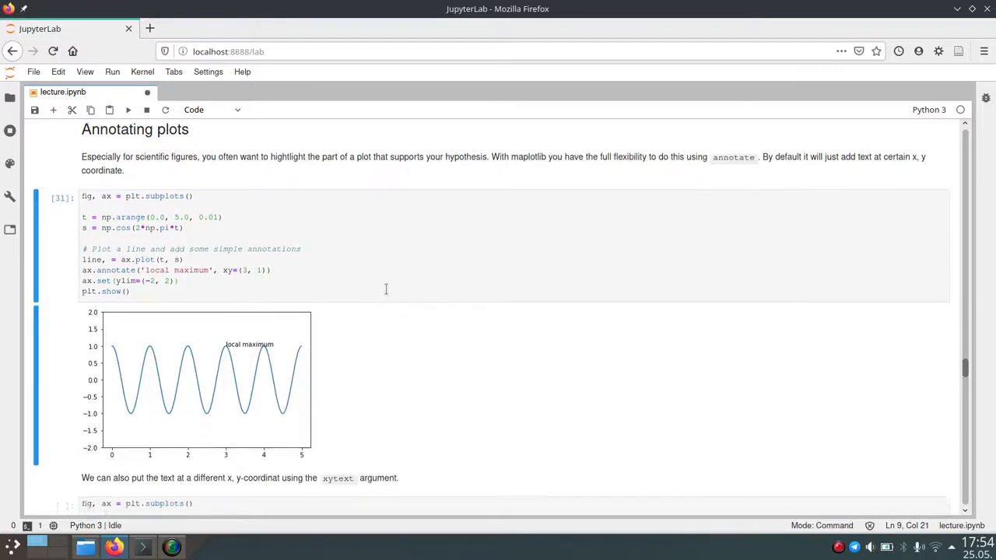
{"action": "scroll", "scroll_direction": "down", "scroll_amount": 3}
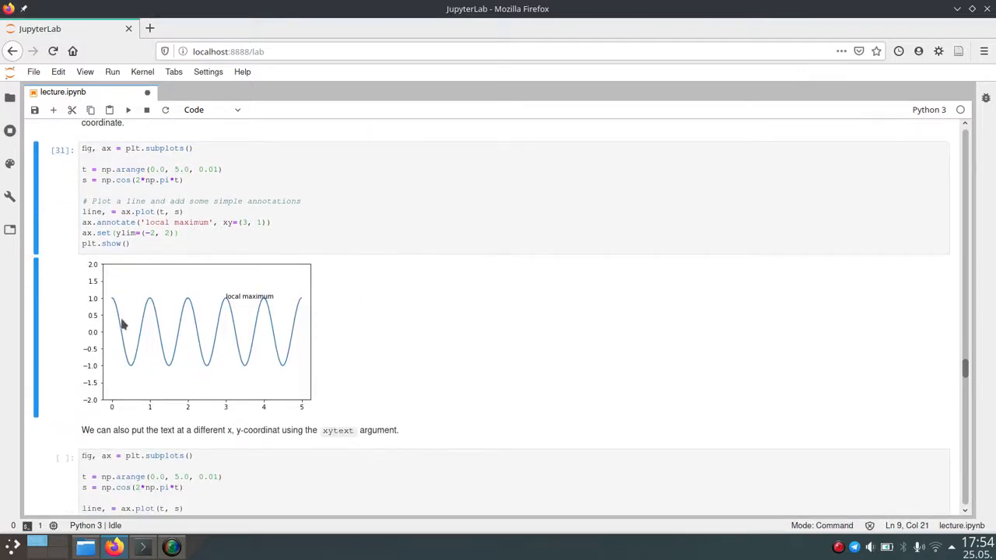
{"action": "mouse_move", "coordinate": [248, 314]}
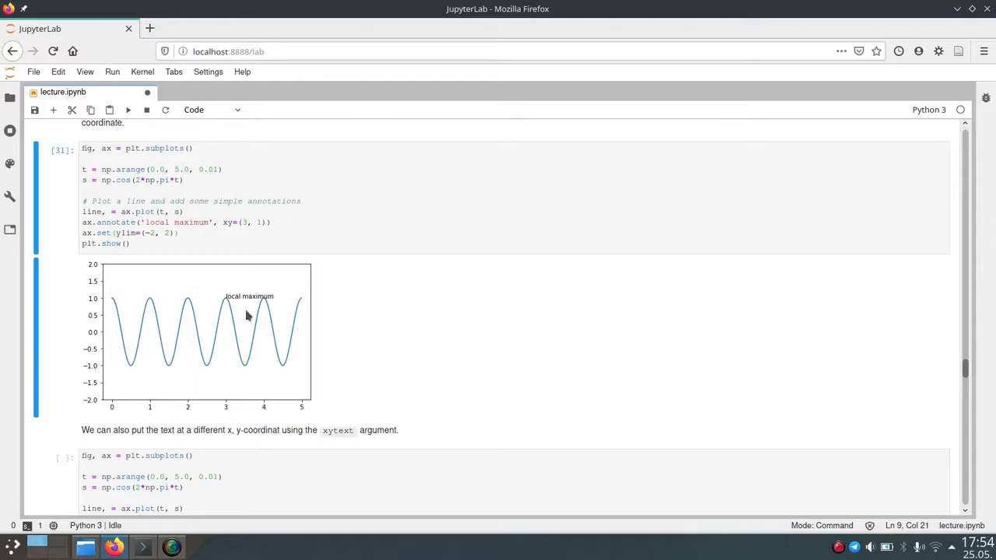
{"action": "mouse_move", "coordinate": [263, 305]}
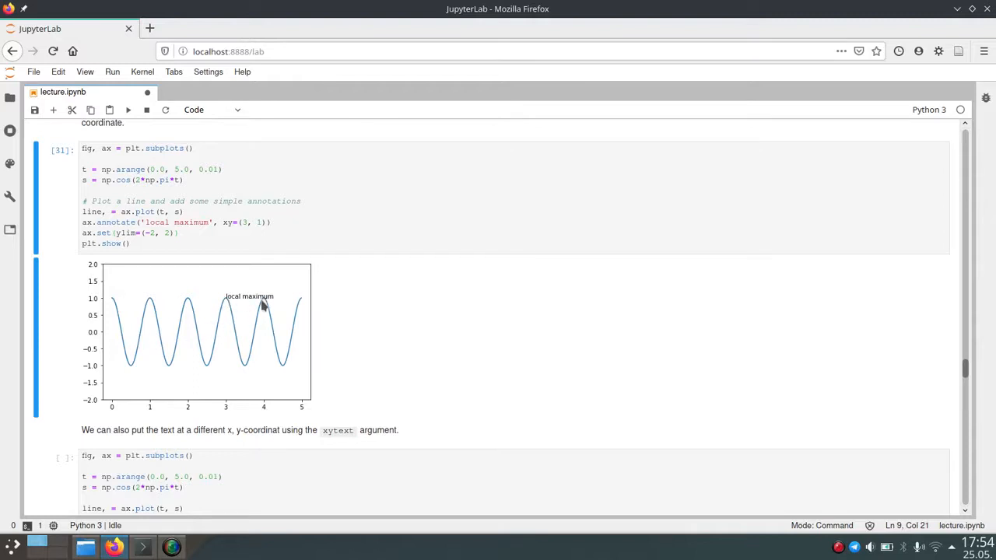
{"action": "mouse_move", "coordinate": [227, 407]}
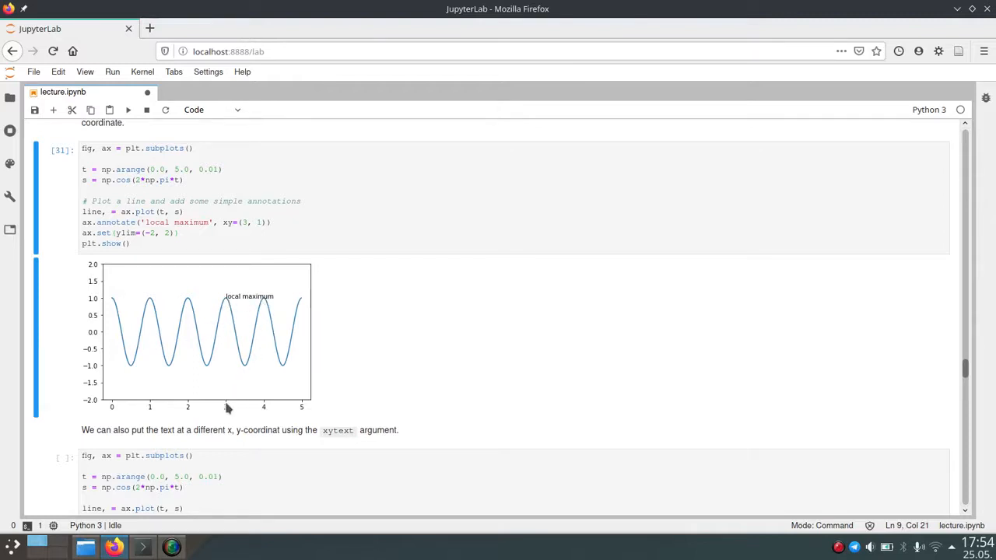
{"action": "mouse_move", "coordinate": [236, 305]}
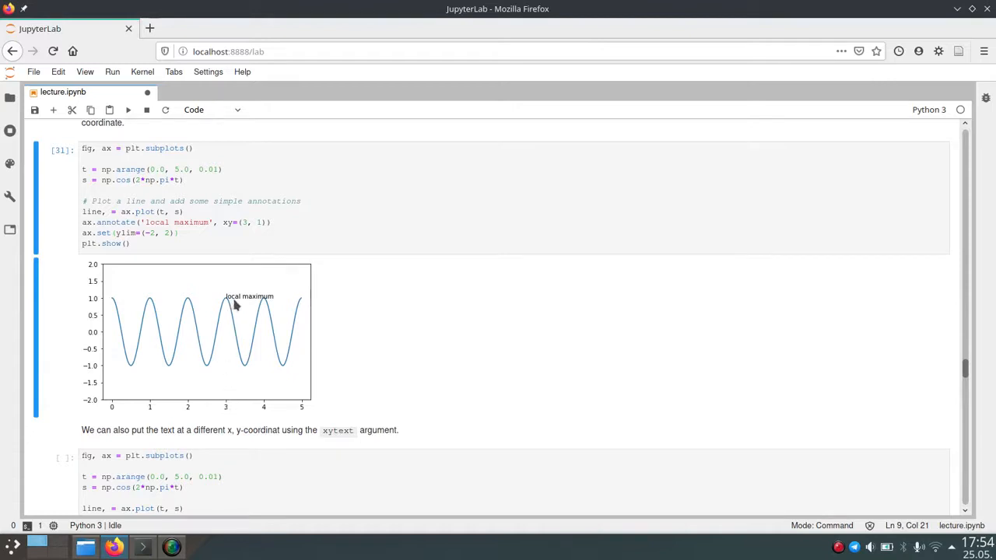
{"action": "key", "text": "ctrl+s"}
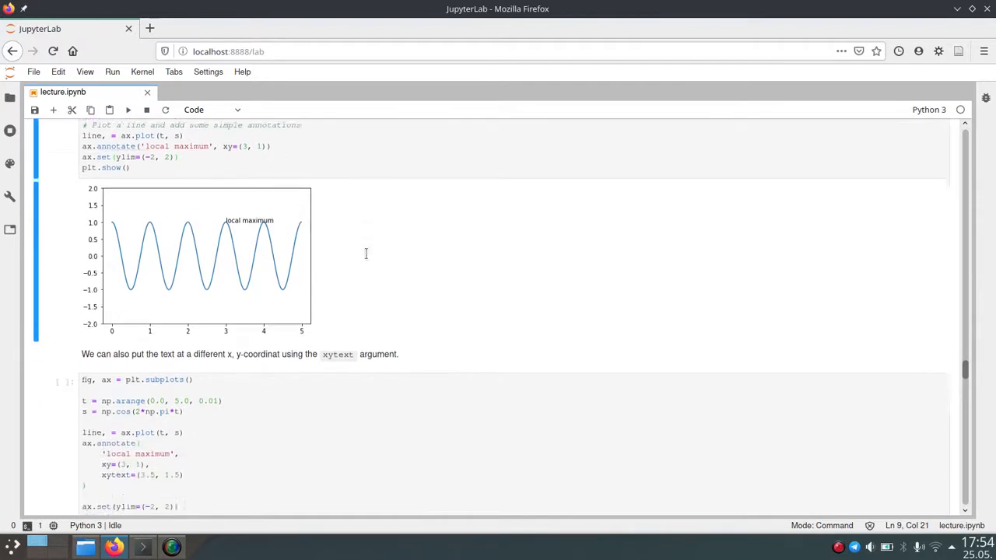
- Scroll down to the xytext cell whose run offsets 'local maximum' up and right of the peak
{"action": "scroll", "scroll_direction": "down", "scroll_amount": 3}
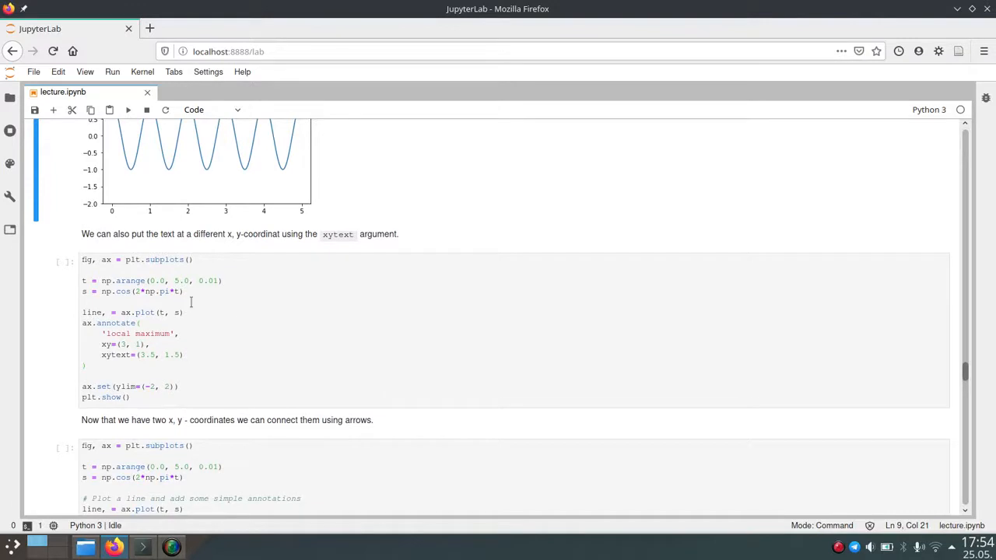
{"action": "mouse_move", "coordinate": [249, 345]}
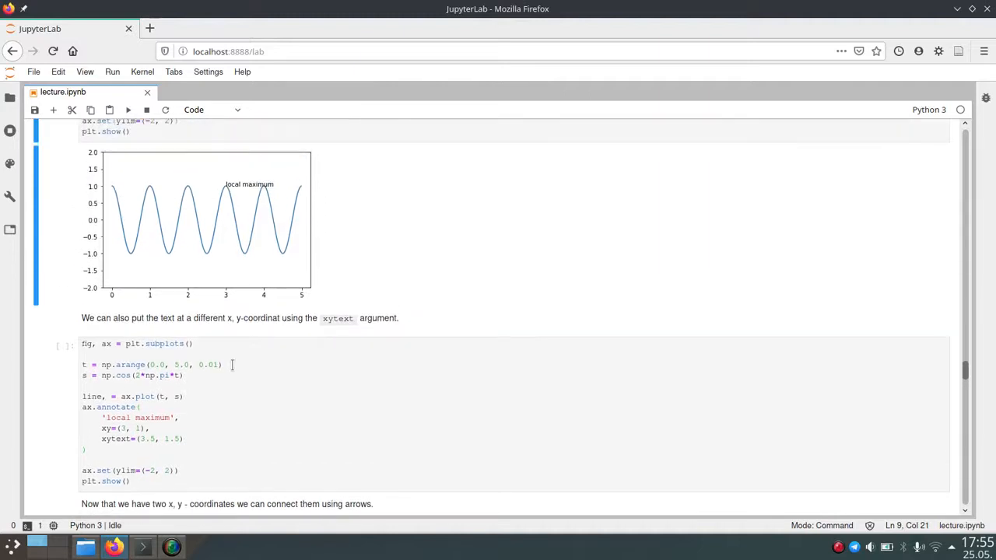
{"action": "mouse_move", "coordinate": [221, 334]}
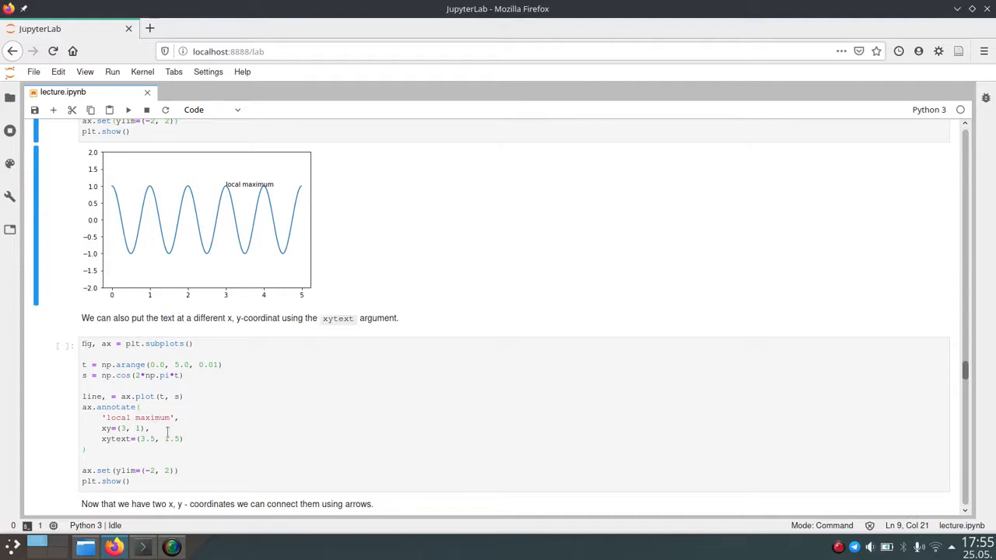
{"action": "scroll", "scroll_direction": "down", "scroll_amount": 3}
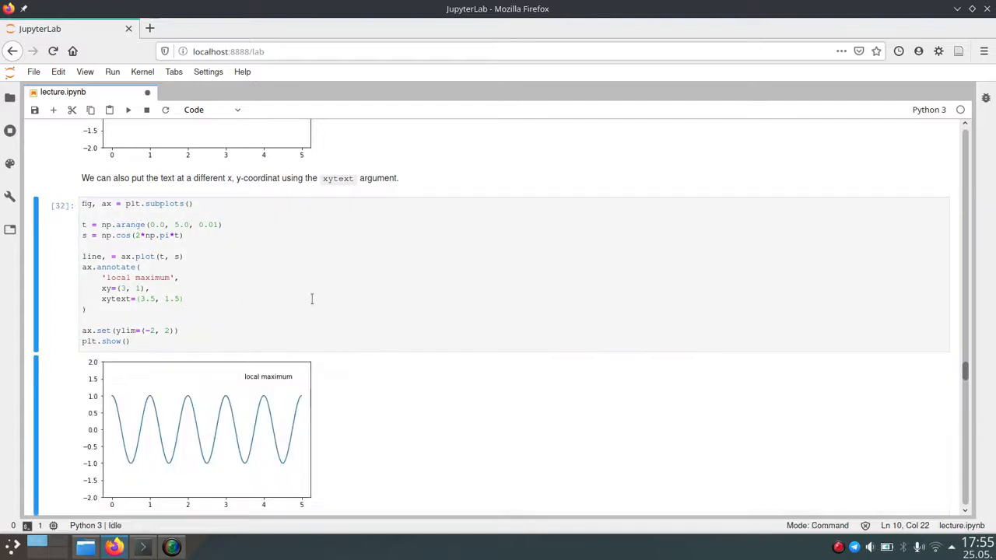
{"action": "scroll", "scroll_direction": "down", "scroll_amount": 3}
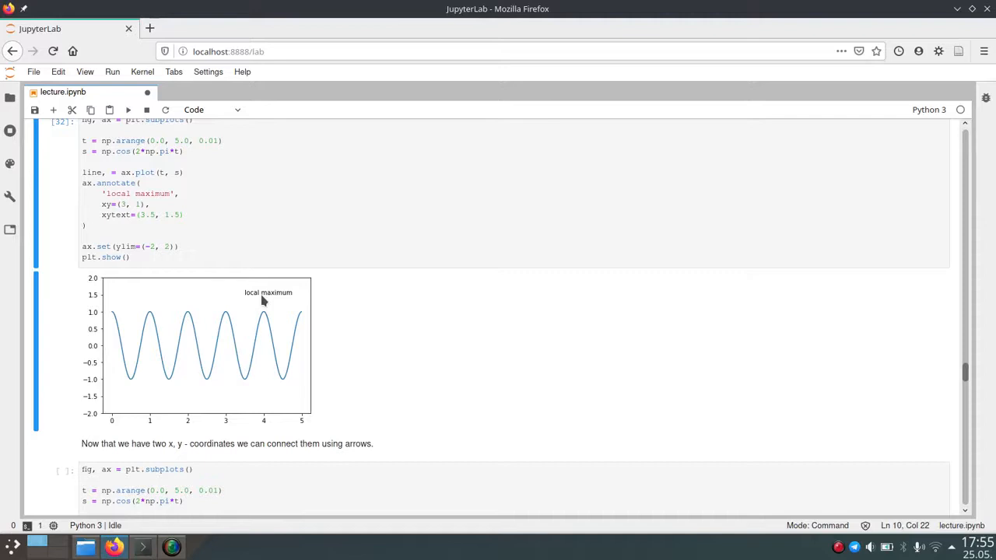
{"action": "mouse_move", "coordinate": [252, 302]}
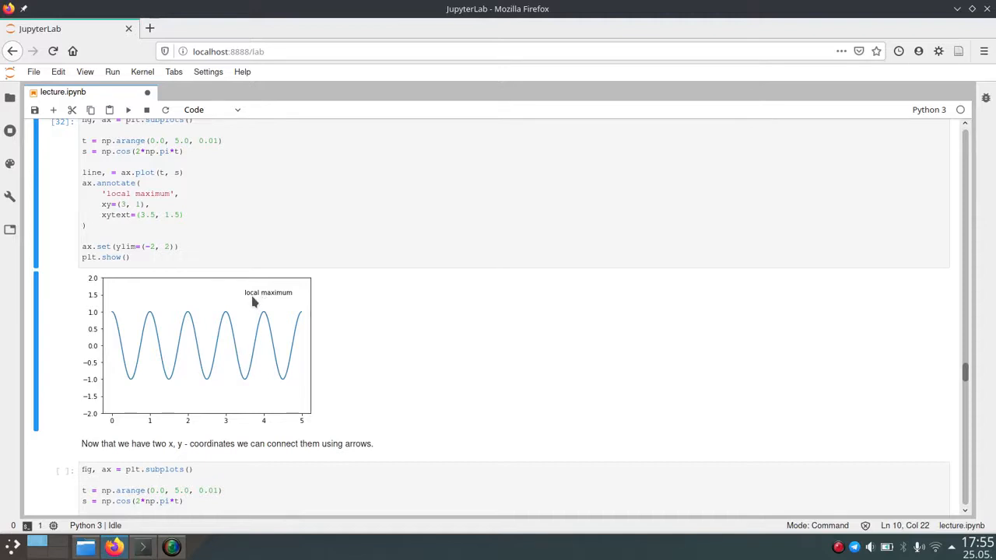
{"action": "mouse_move", "coordinate": [236, 423]}
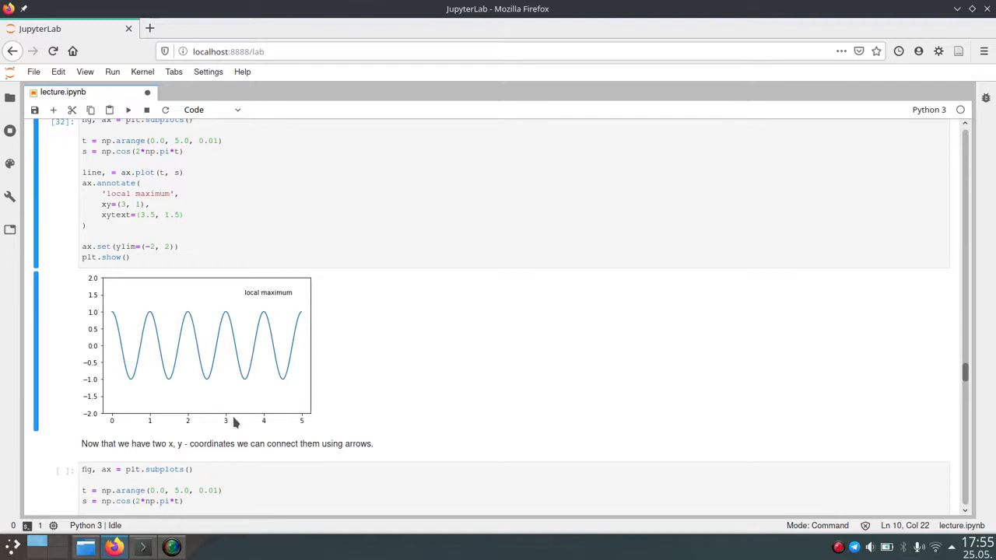
{"action": "mouse_move", "coordinate": [246, 301]}
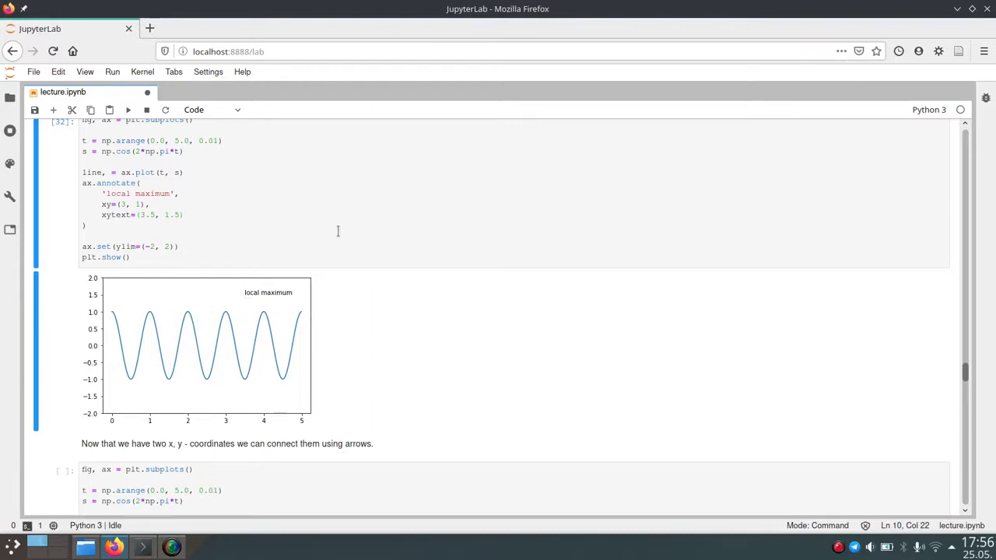
{"action": "scroll", "scroll_direction": "down", "scroll_amount": 3}
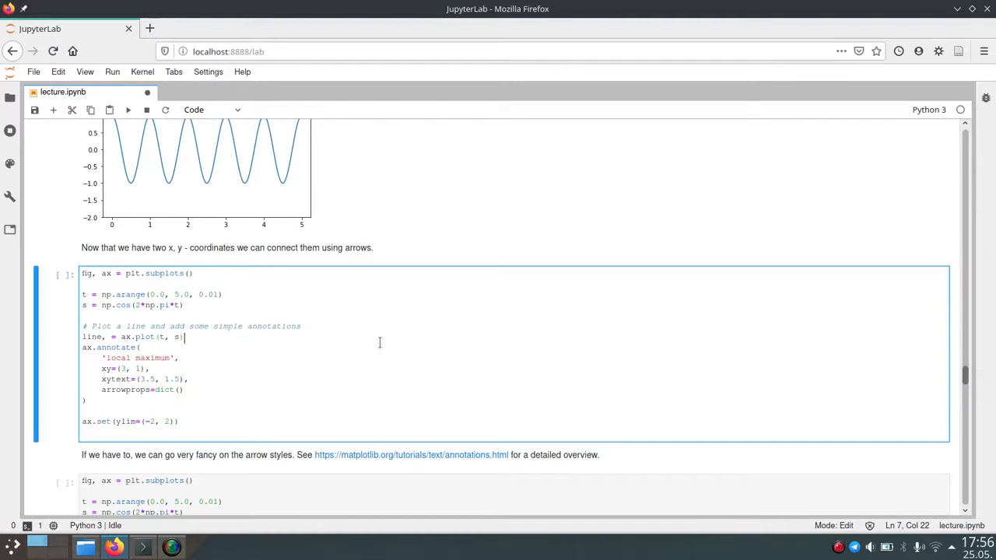
{"action": "mouse_move", "coordinate": [268, 358]}
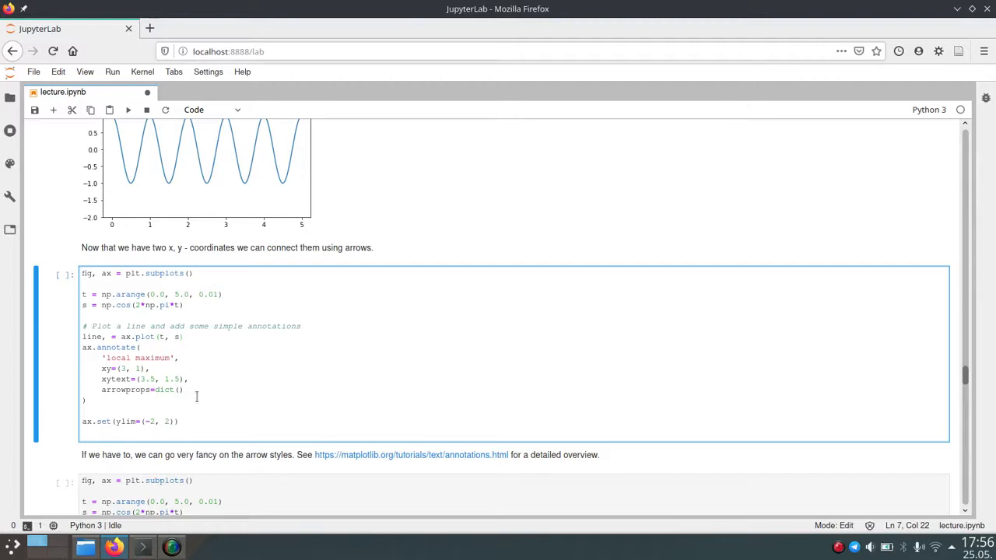
{"action": "key", "text": "ctrl+s"}
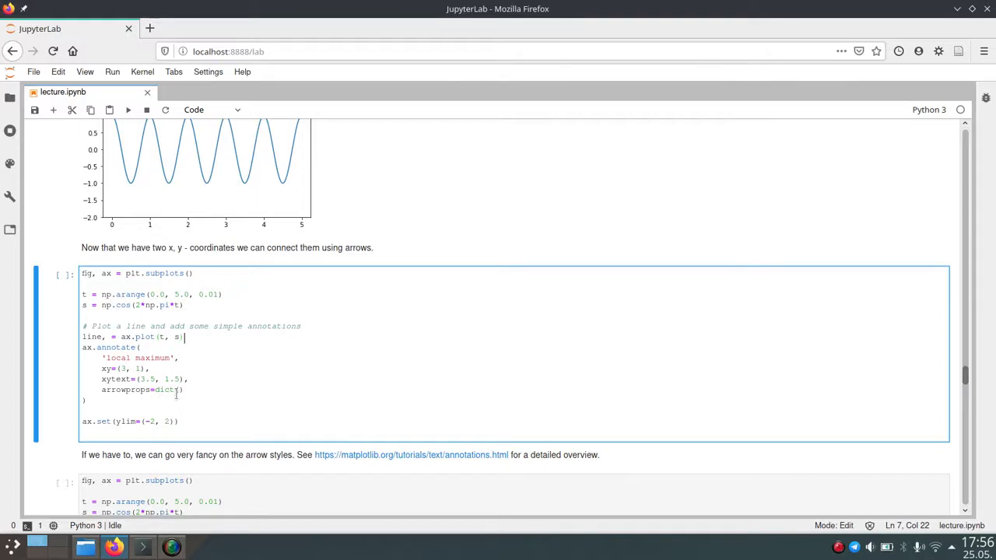
{"action": "left_click", "coordinate": [224, 387]}
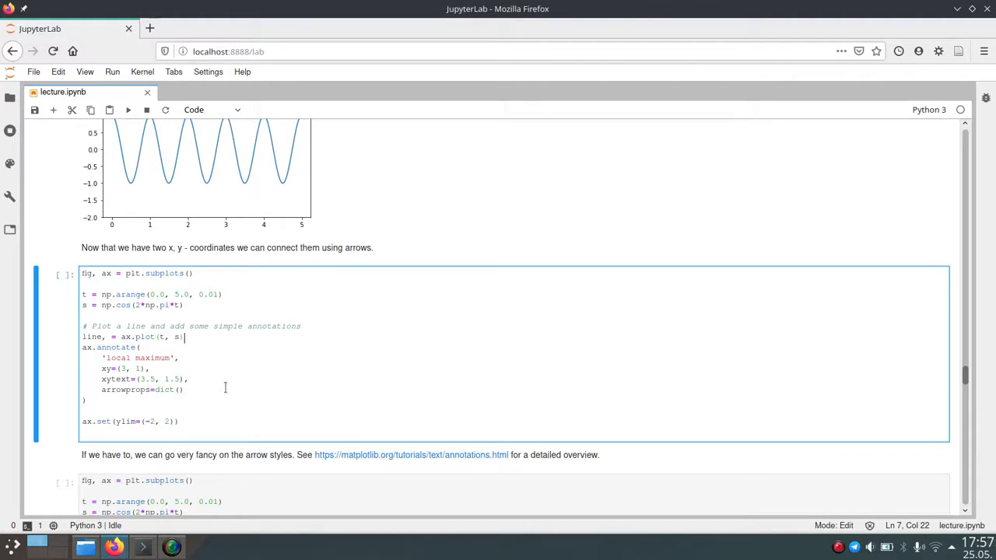
{"action": "left_click", "coordinate": [308, 378]}
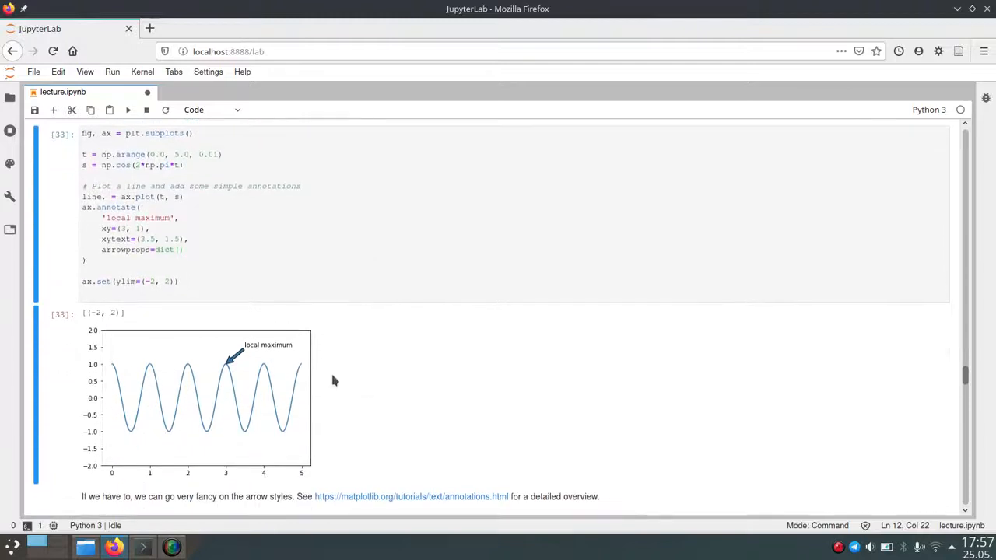
{"action": "mouse_move", "coordinate": [258, 348]}
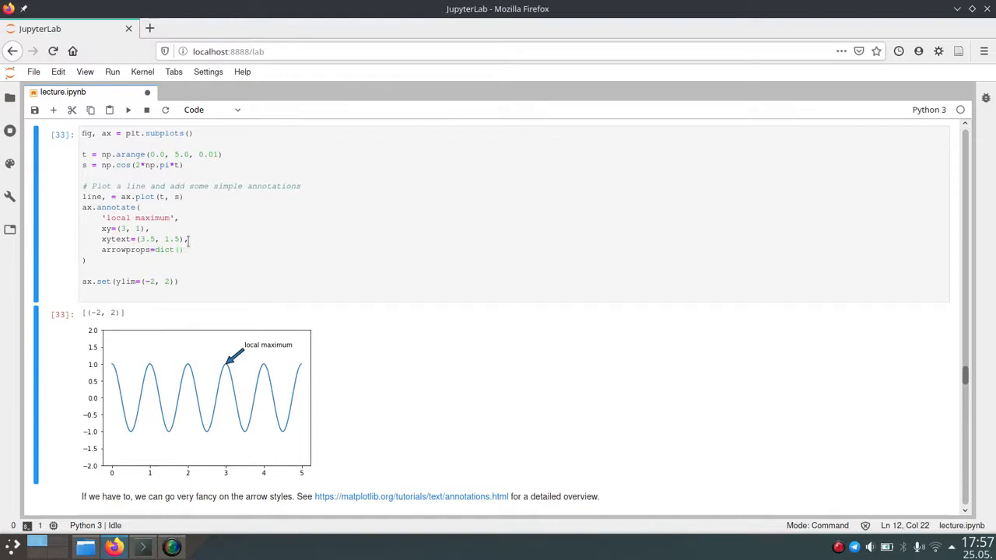
{"action": "mouse_move", "coordinate": [146, 274]}
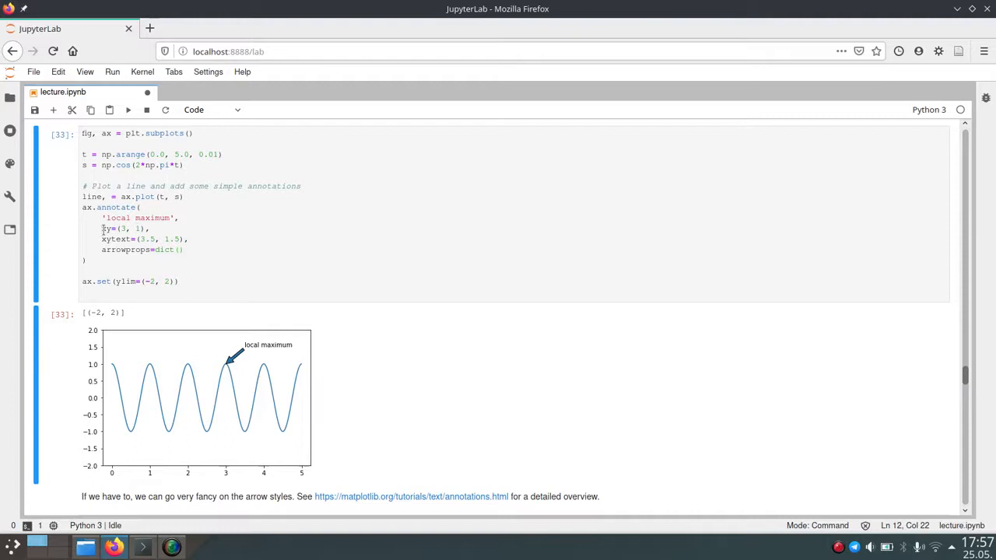
{"action": "mouse_move", "coordinate": [242, 364]}
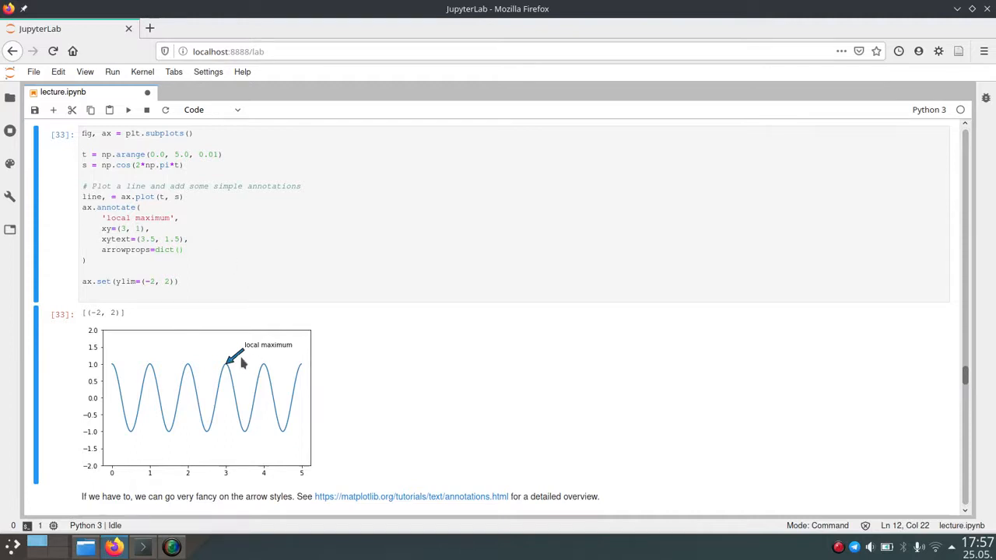
{"action": "mouse_move", "coordinate": [237, 364]}
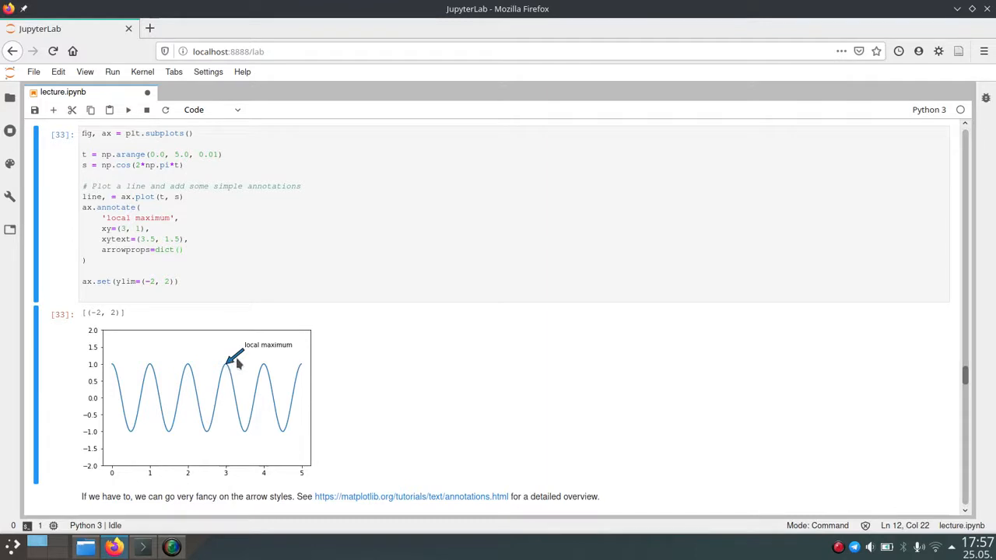
{"action": "mouse_move", "coordinate": [476, 350]}
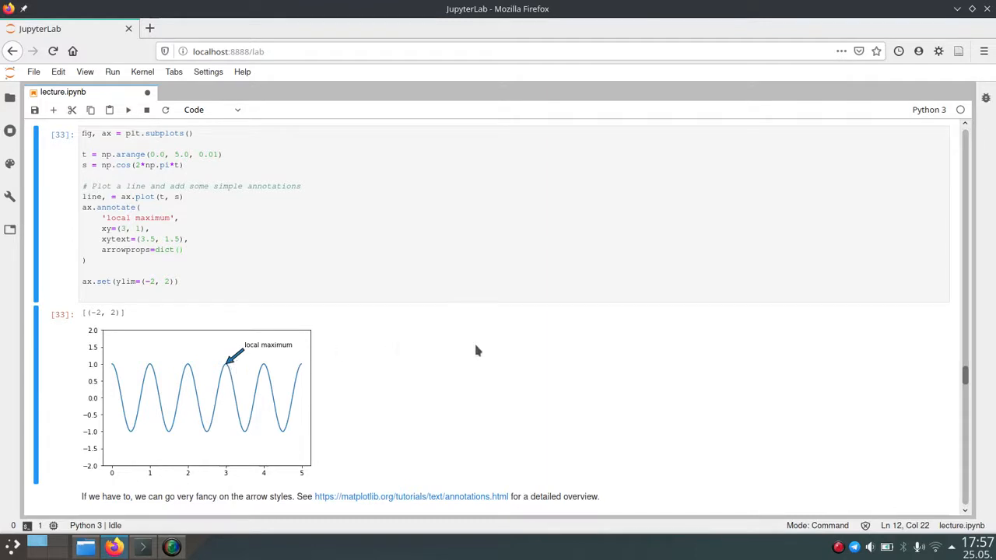
{"action": "scroll", "scroll_direction": "down", "scroll_amount": 3}
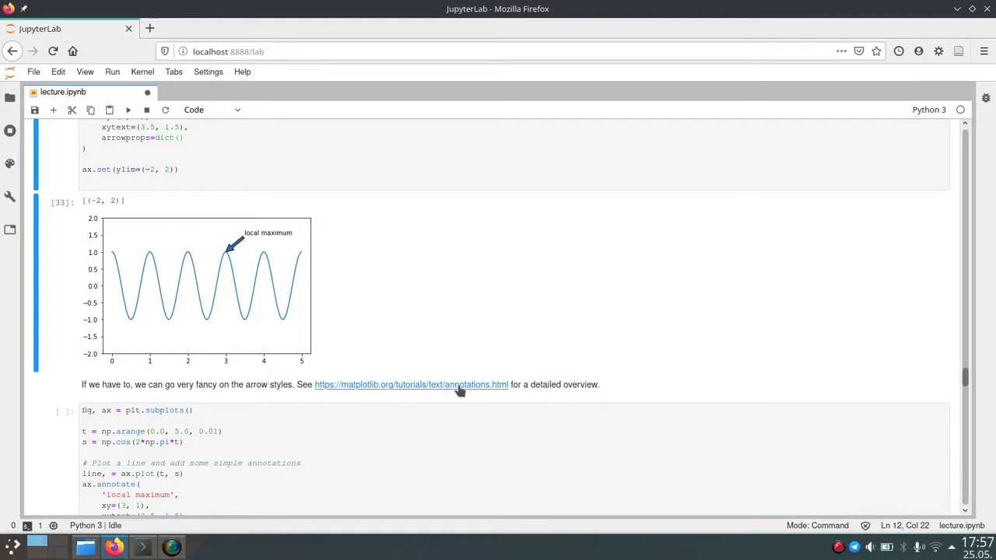
{"action": "mouse_move", "coordinate": [410, 385]}
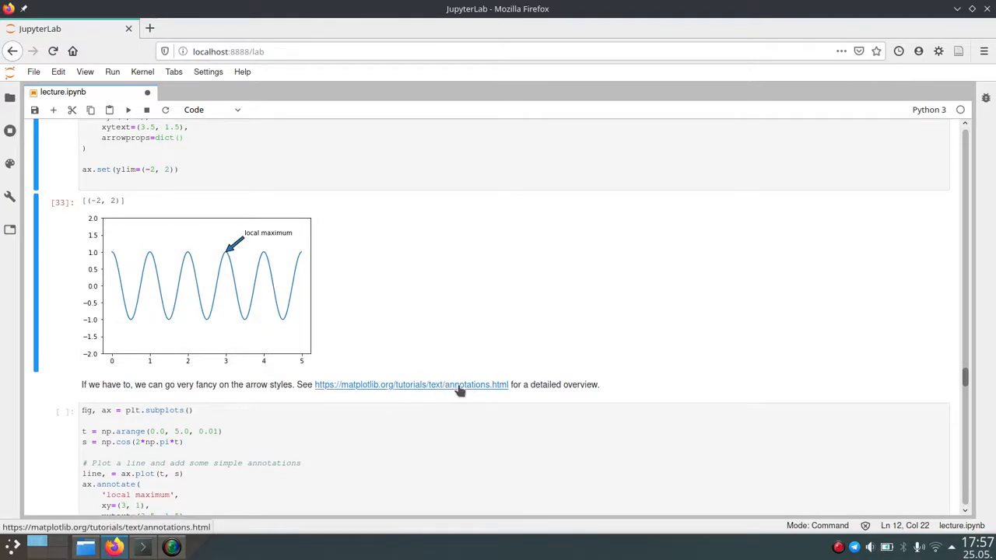
{"action": "mouse_move", "coordinate": [491, 358]}
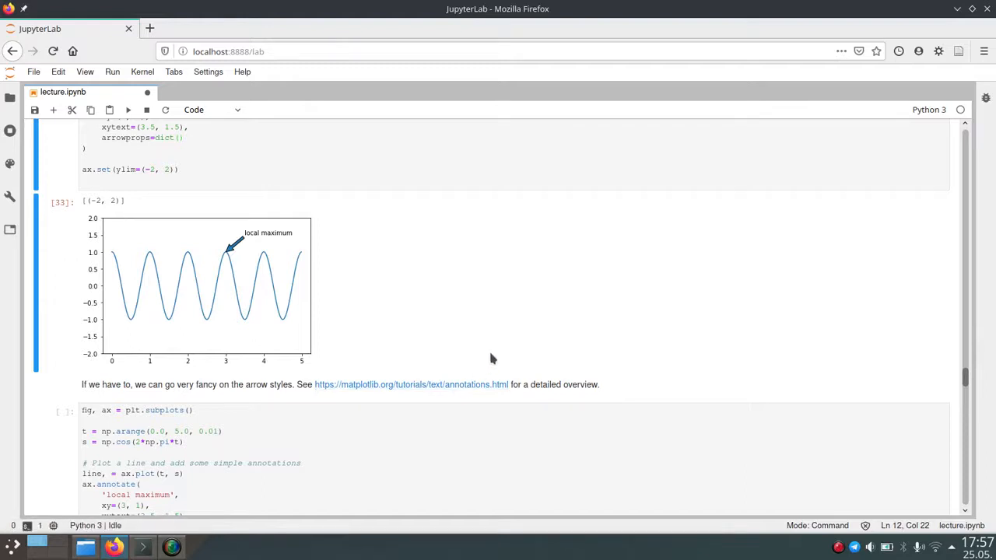
{"action": "mouse_move", "coordinate": [445, 317]}
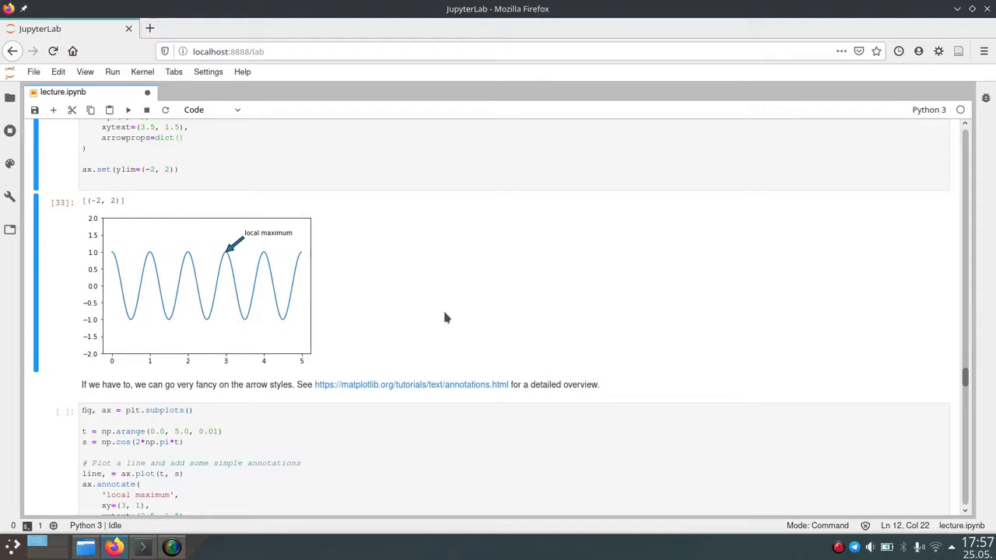
{"action": "scroll", "scroll_direction": "down", "scroll_amount": 3}
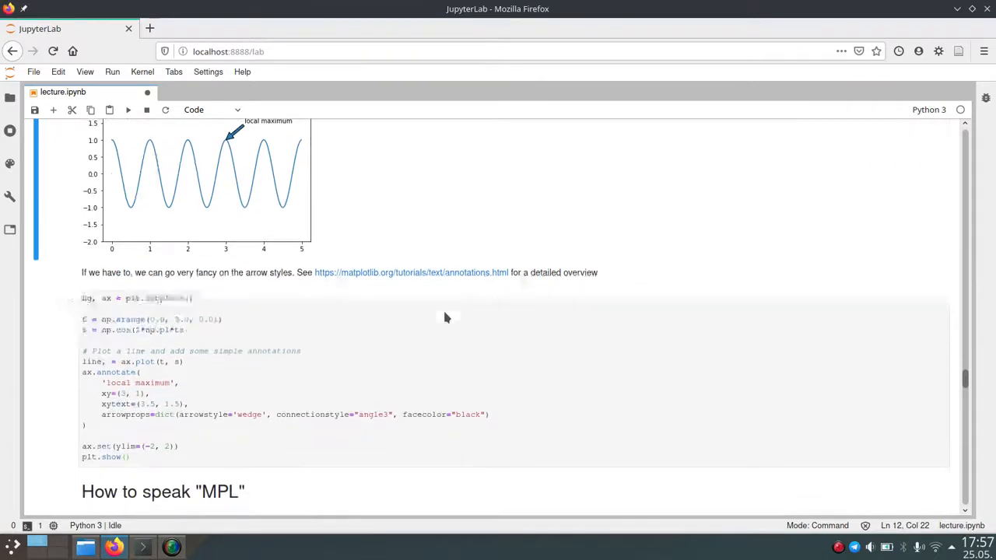
{"action": "scroll", "scroll_direction": "down", "scroll_amount": 3}
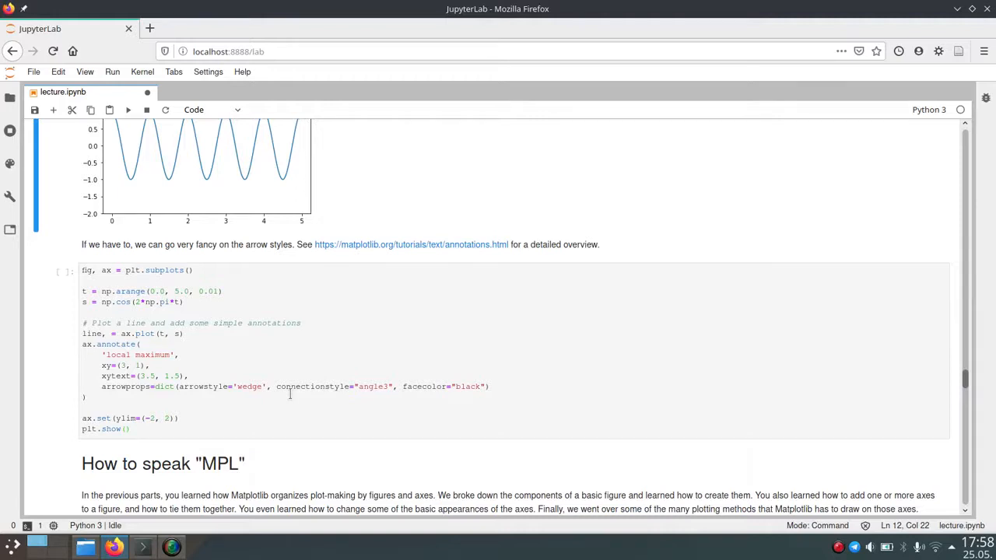
{"action": "mouse_move", "coordinate": [339, 392]}
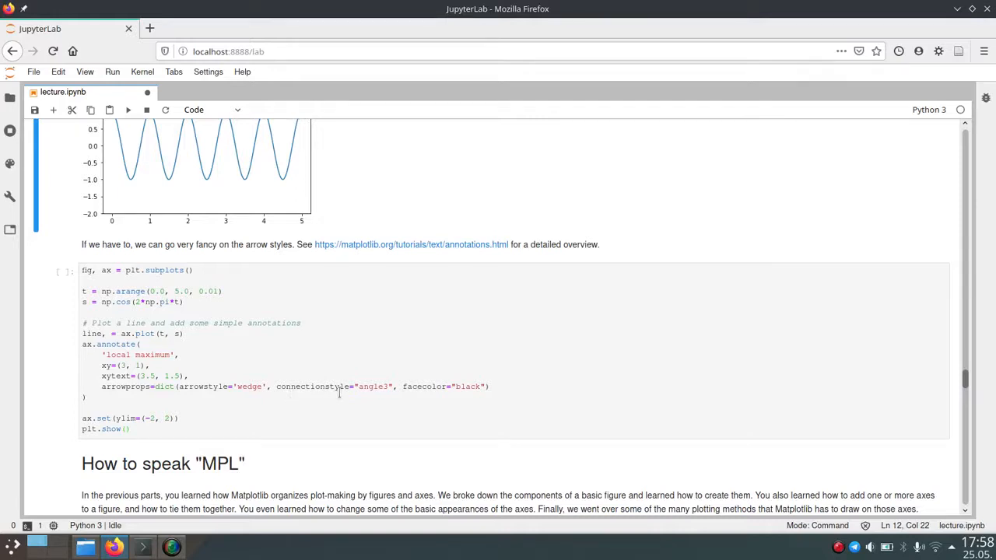
{"action": "mouse_move", "coordinate": [364, 395]}
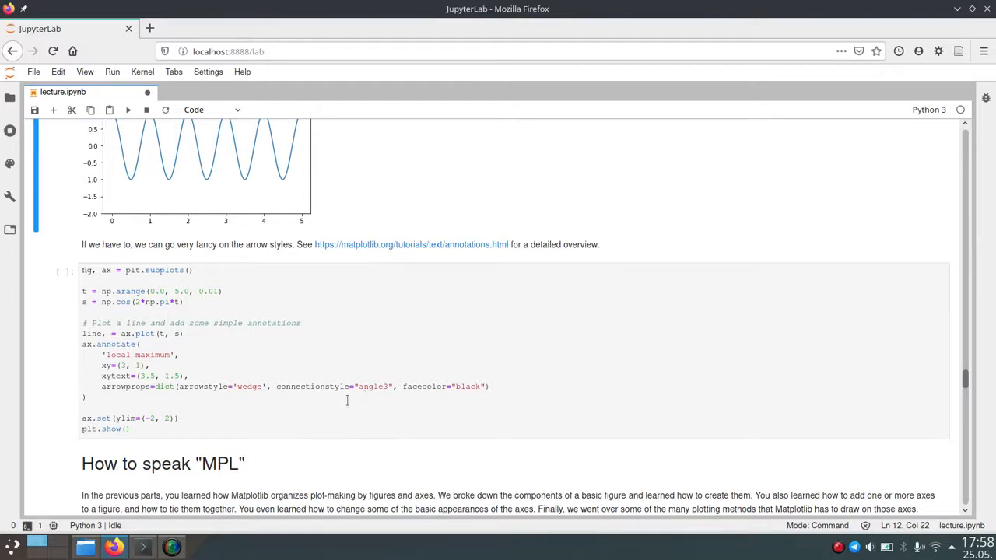
{"action": "mouse_move", "coordinate": [389, 396]}
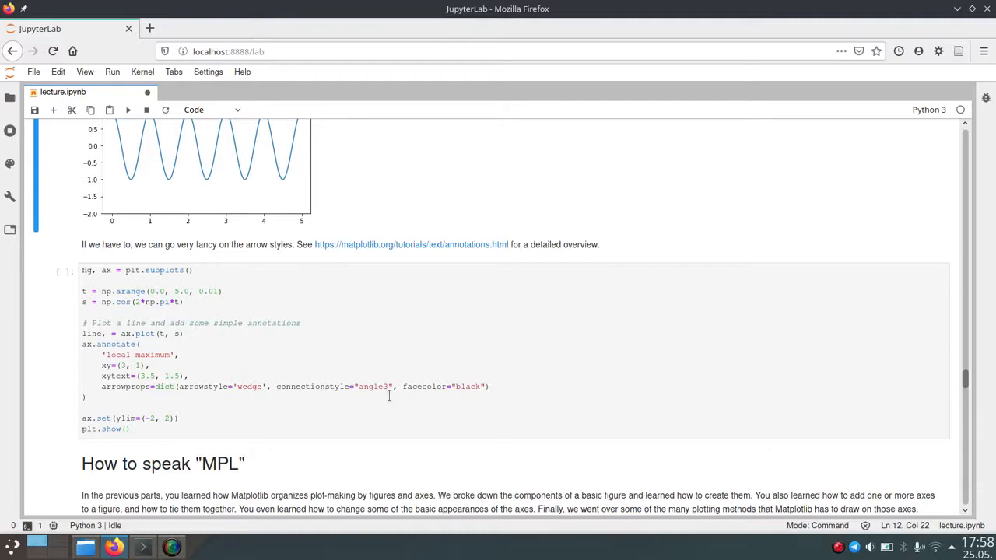
{"action": "mouse_move", "coordinate": [359, 407]}
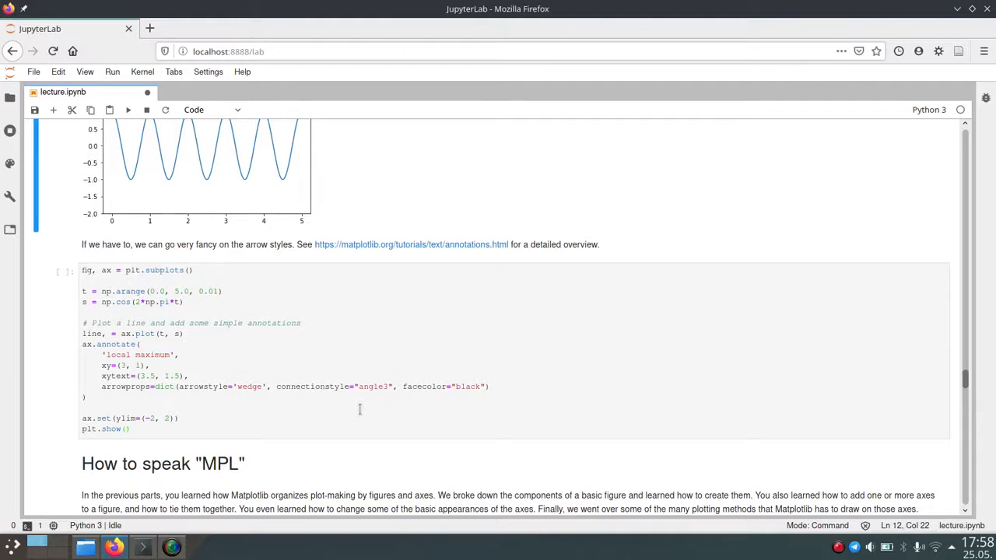
{"action": "mouse_move", "coordinate": [429, 397]}
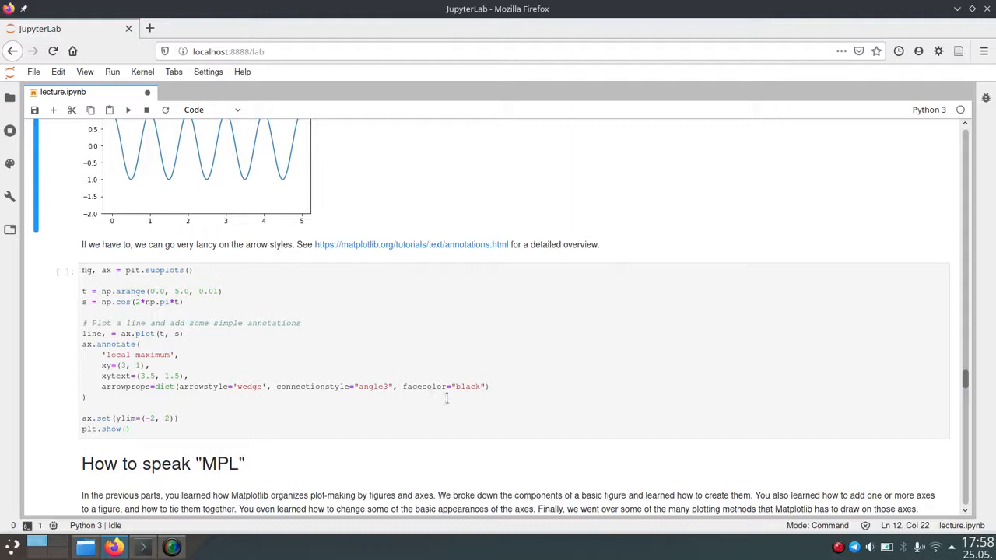
{"action": "mouse_move", "coordinate": [456, 398]}
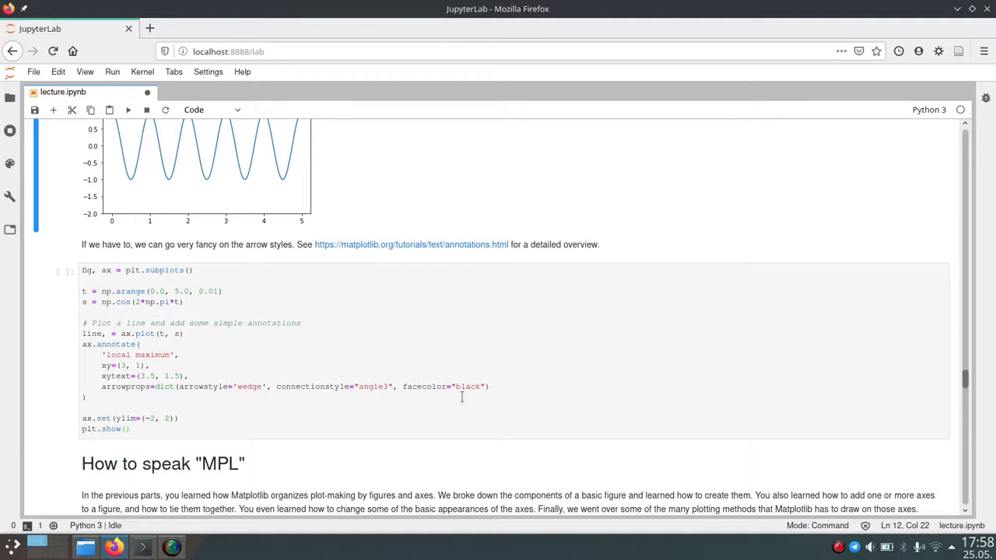
{"action": "mouse_move", "coordinate": [518, 387]}
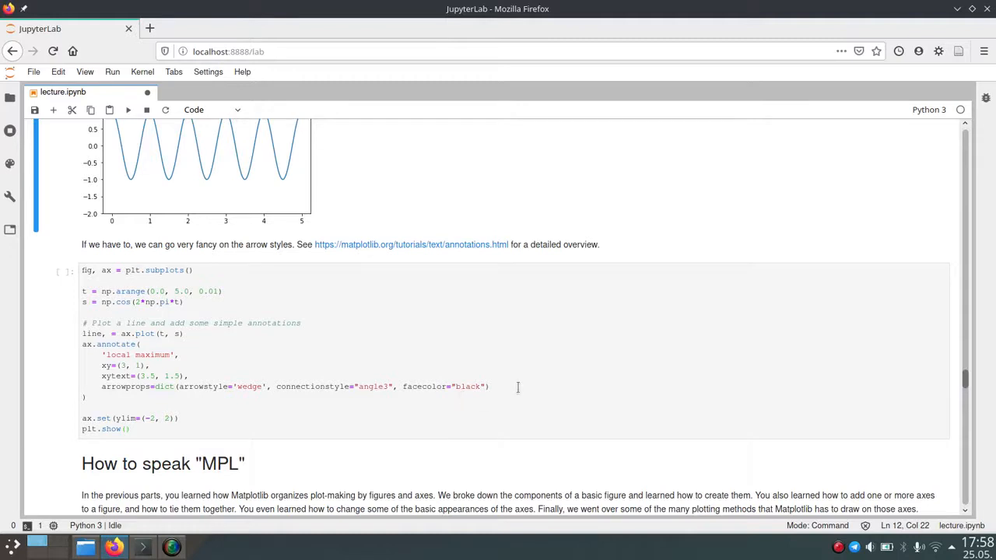
{"action": "left_click", "coordinate": [516, 386]}
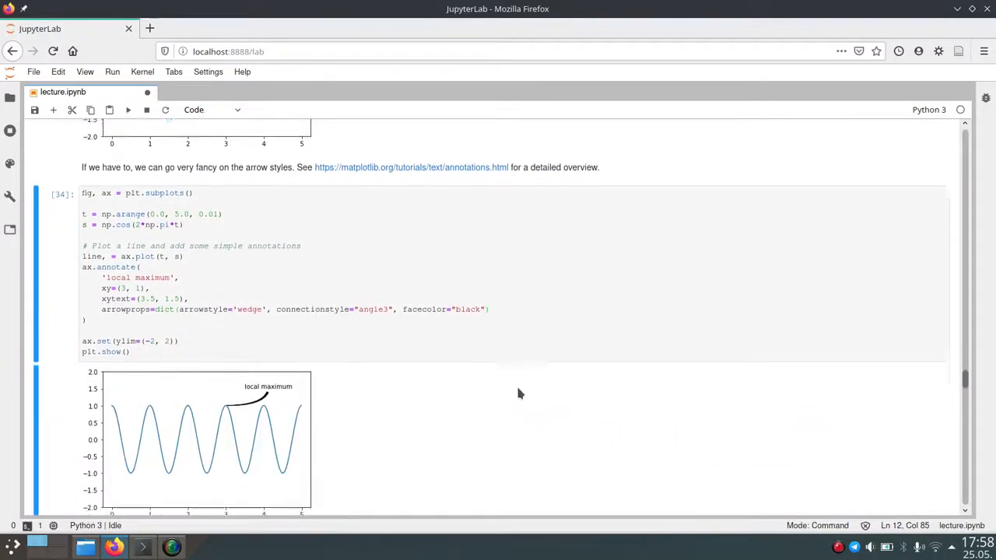
- Scroll down to view the wedge-arrow plot above the 'How to speak "MPL"' heading
{"action": "scroll", "scroll_direction": "down", "scroll_amount": 3}
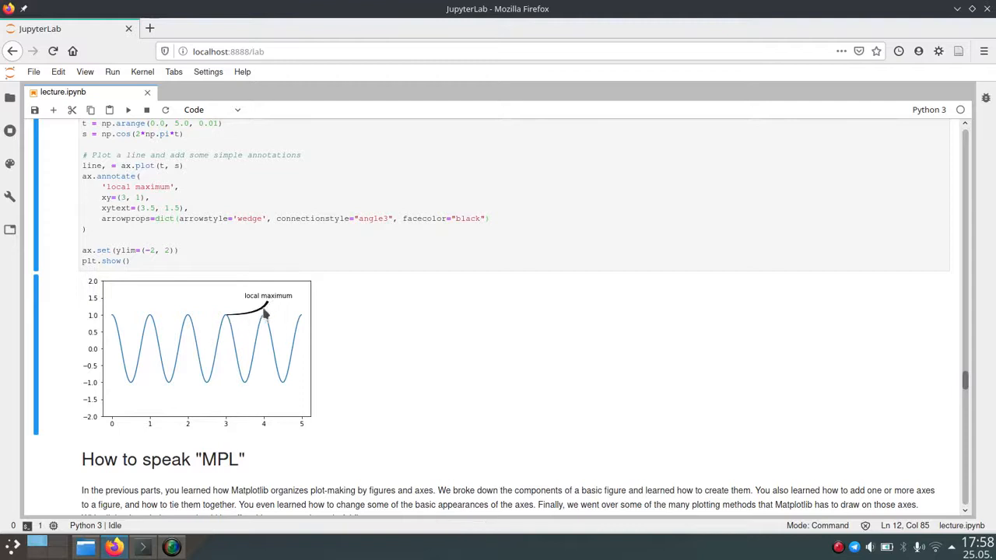
{"action": "mouse_move", "coordinate": [261, 319]}
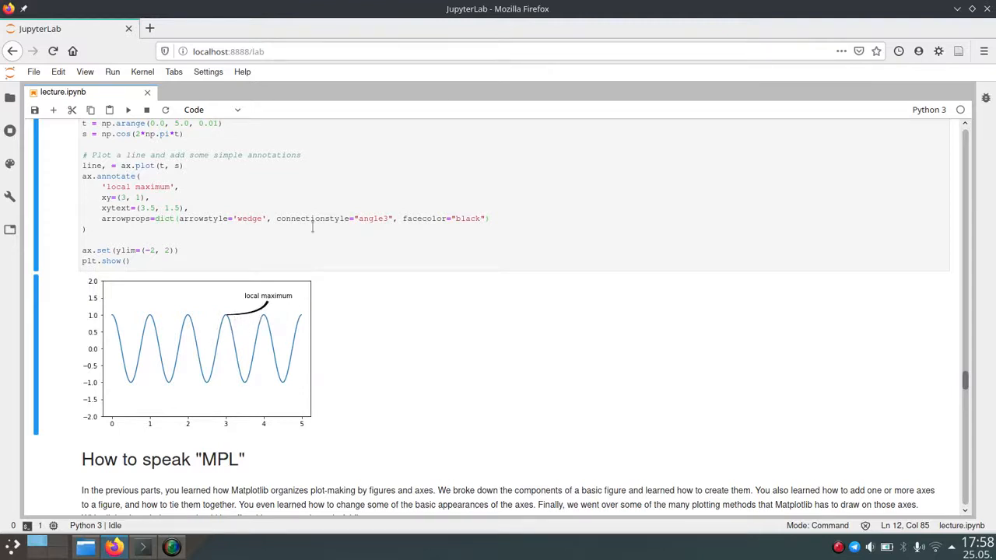
{"action": "mouse_move", "coordinate": [271, 314]}
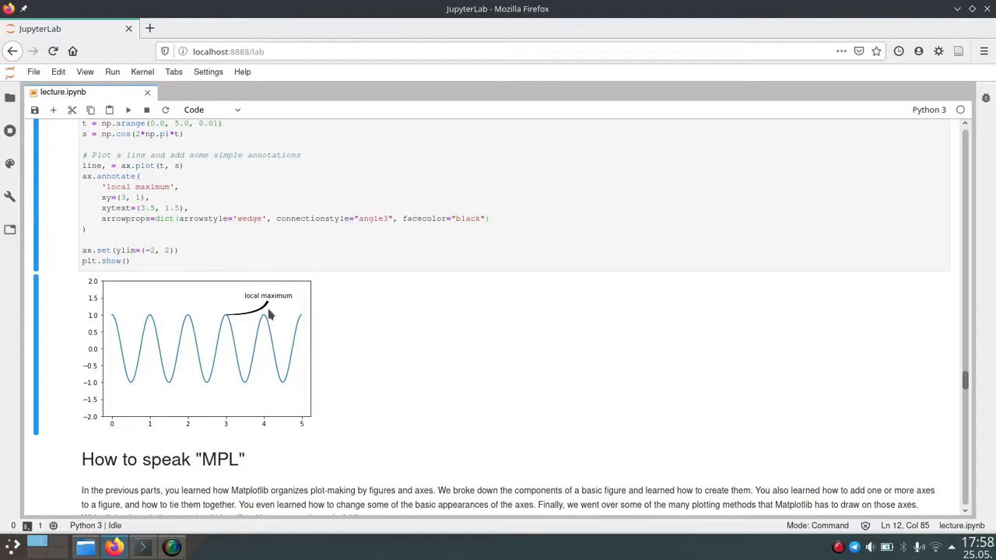
{"action": "mouse_move", "coordinate": [323, 322]}
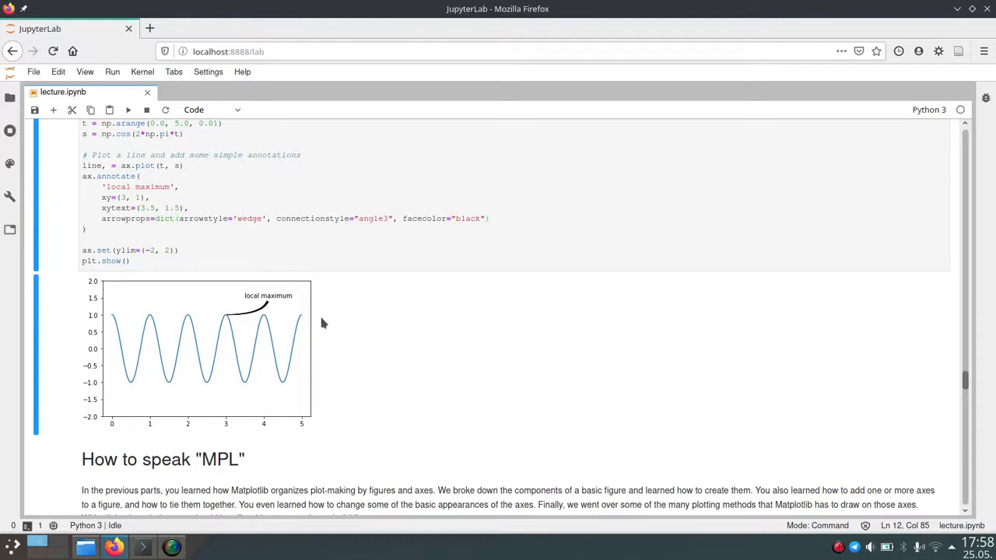